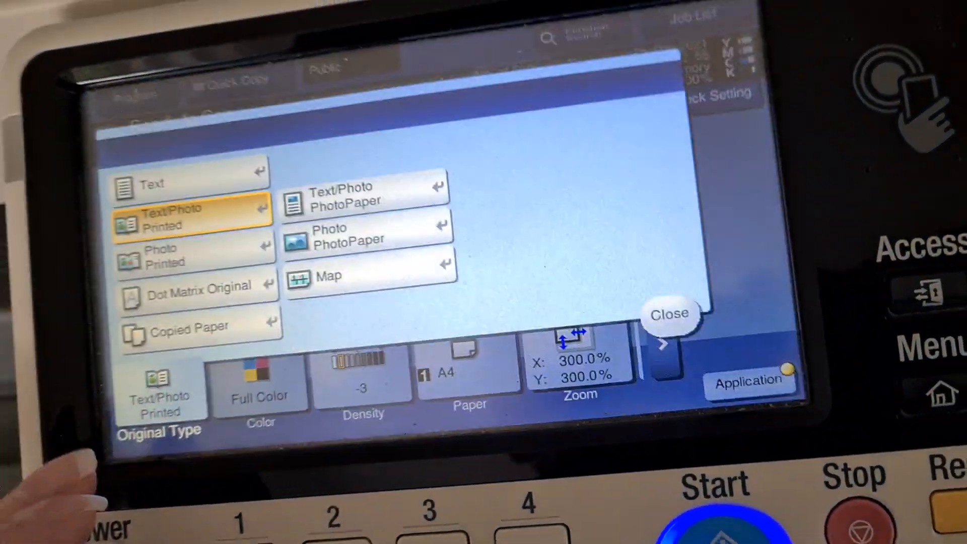
Step: Choose Copied Paper in the Original Type list
left_click(670, 314)
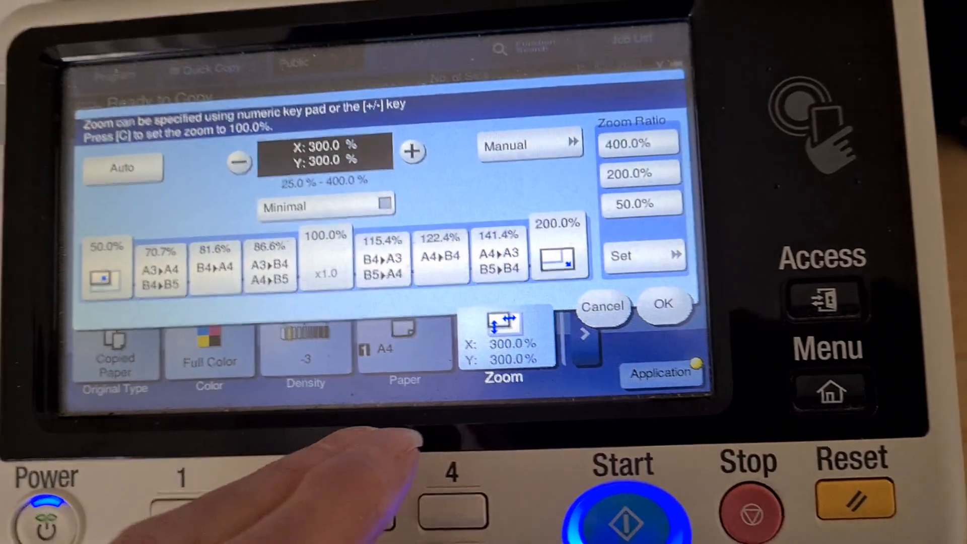
Step: Enter a manual zoom of 104% and apply it
left_click(520, 145)
type("104")
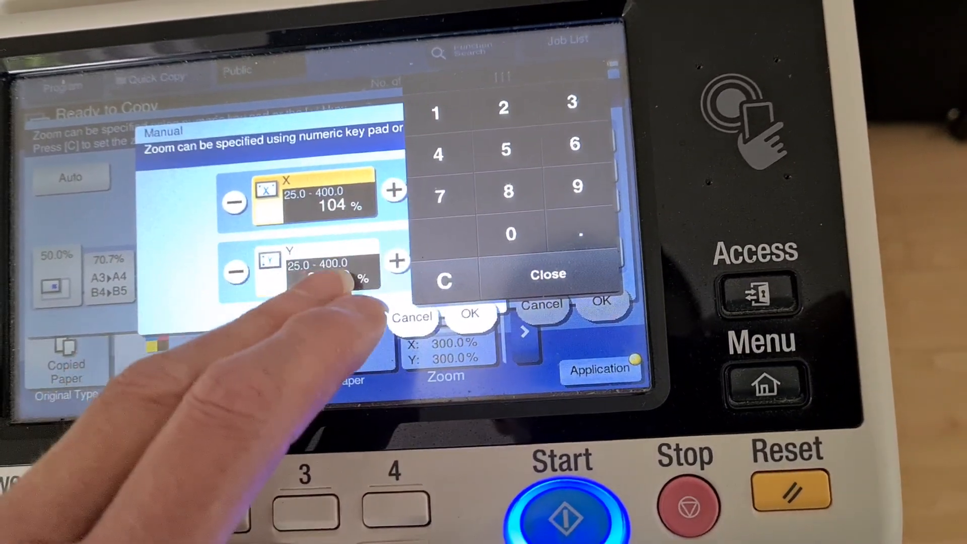
left_click(509, 308)
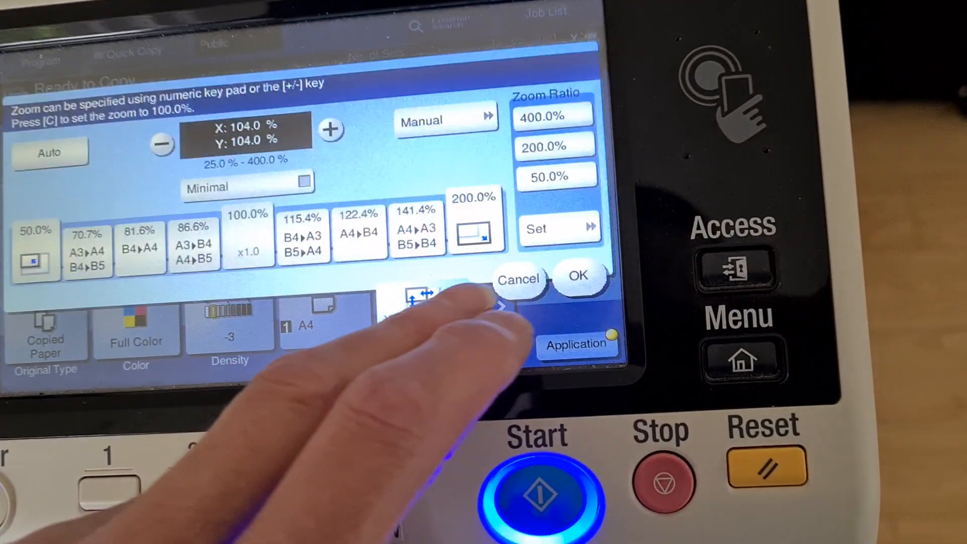
left_click(577, 278)
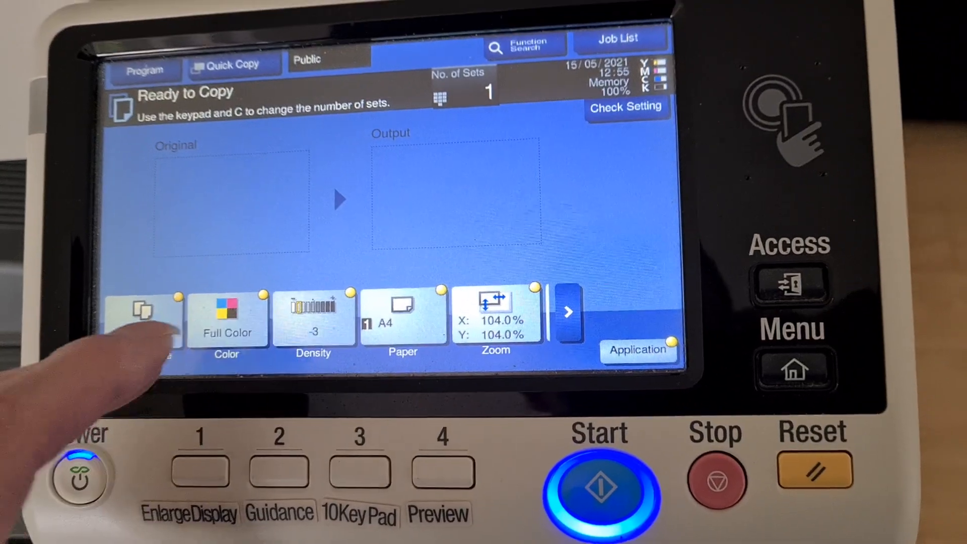
Step: Switch the colour mode to 2 Color with Black + Red
left_click(226, 318)
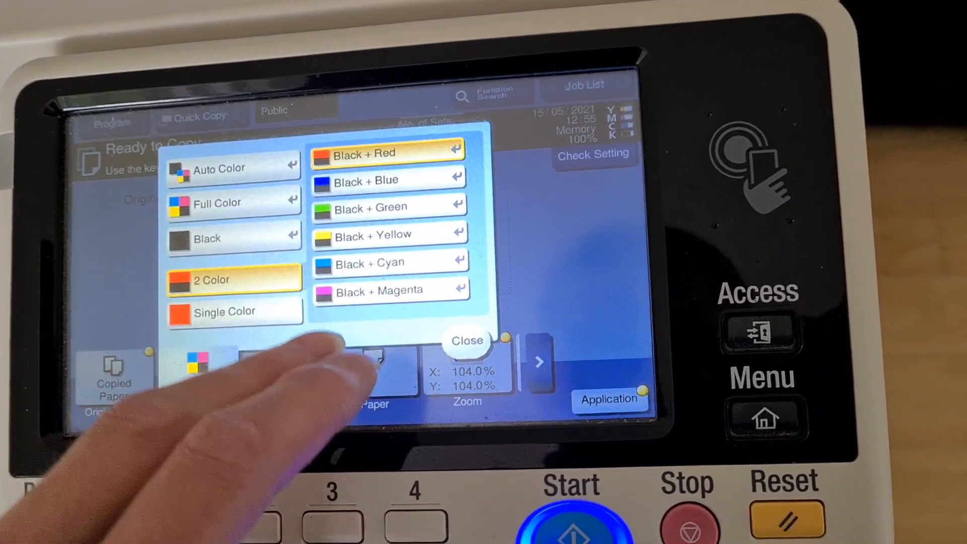
left_click(467, 341)
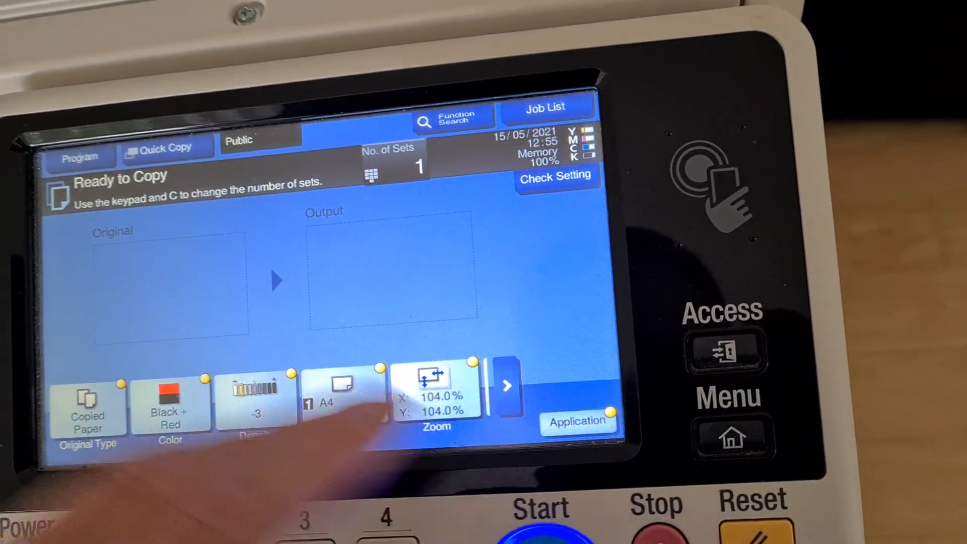